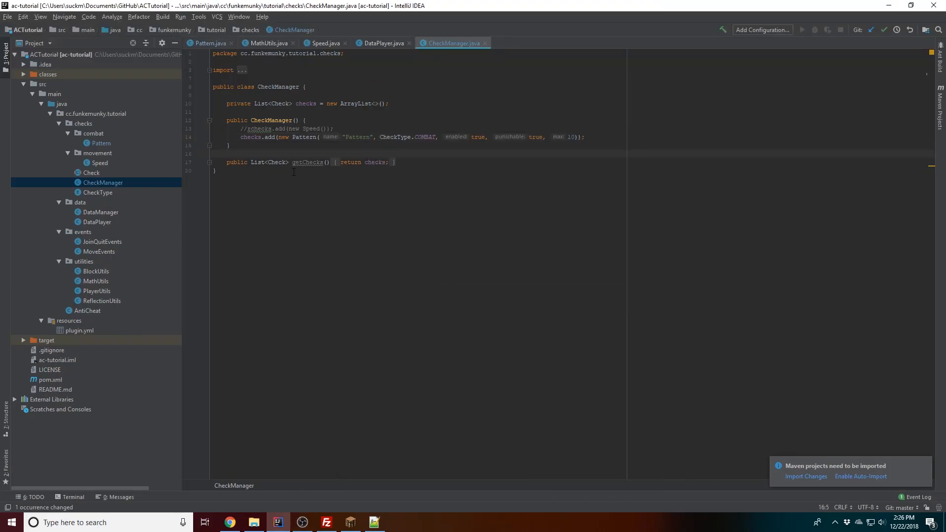
{"action": "mouse_move", "coordinate": [240, 158]}
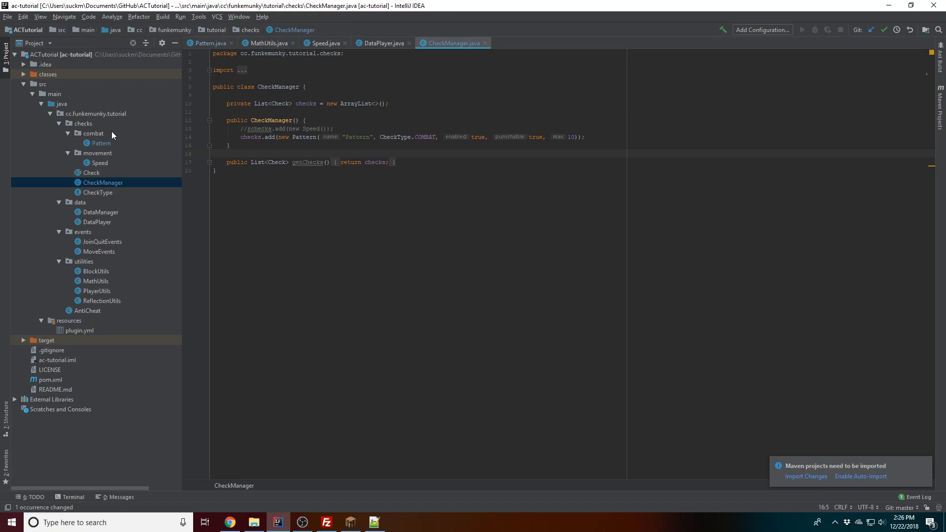
{"action": "mouse_move", "coordinate": [116, 145]}
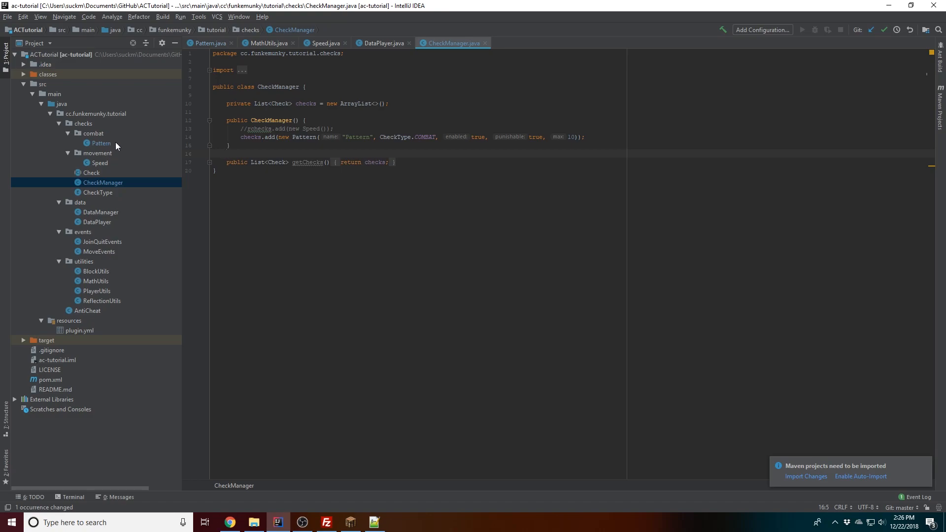
Create a new Java class named KillauraA in the combat package
{"action": "right_click", "coordinate": [93, 133]}
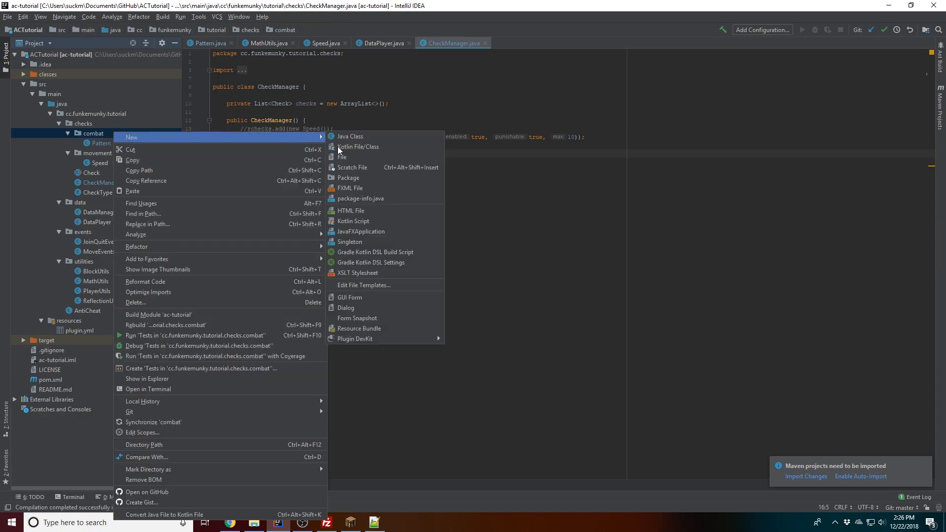
{"action": "left_click", "coordinate": [350, 136]}
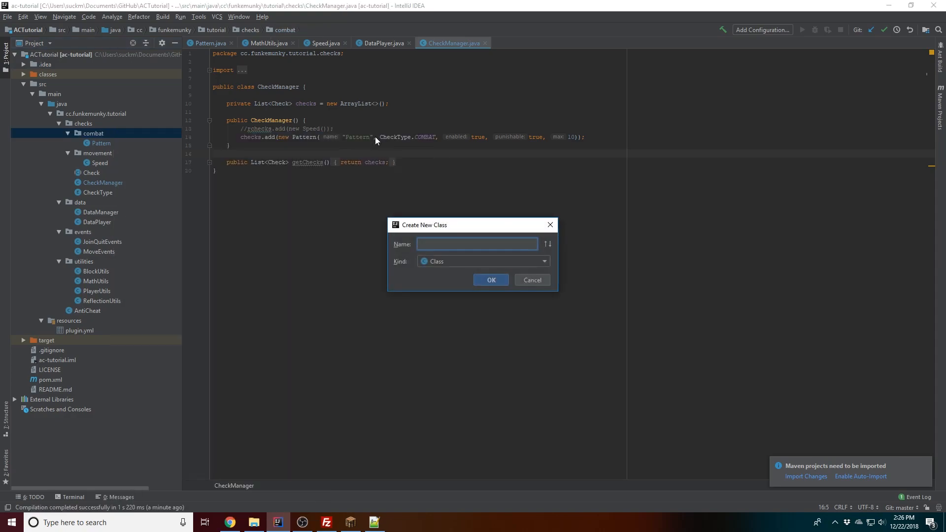
{"action": "type", "text": "Ki"}
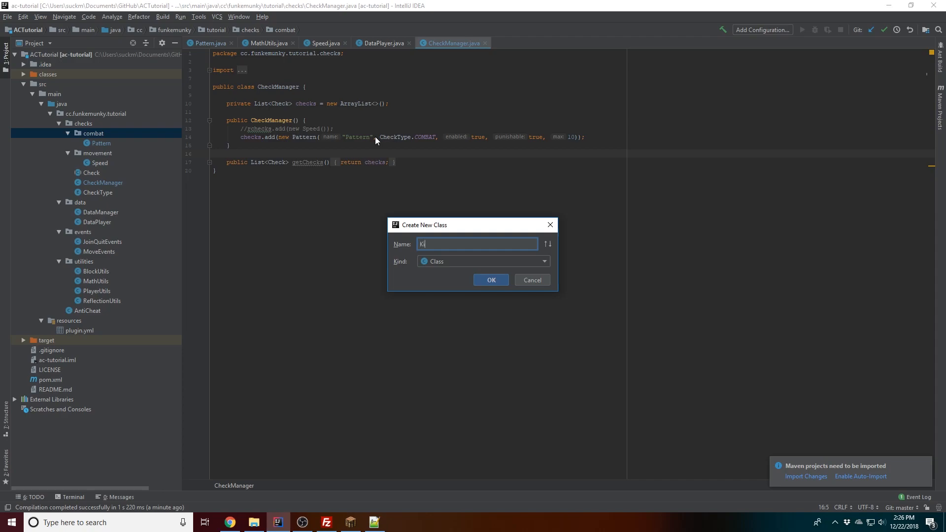
{"action": "left_click", "coordinate": [491, 279]}
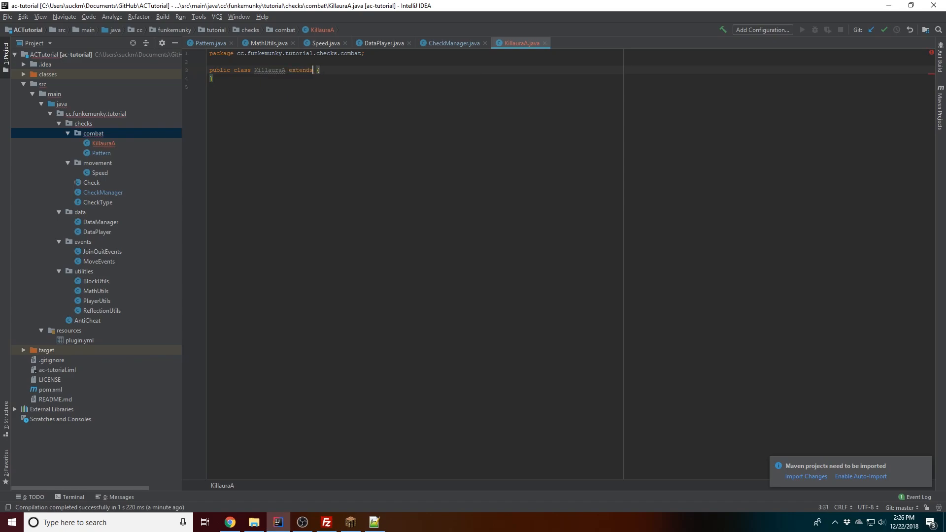
Make KillauraA extend Check with a constructor and begin a ProtocolLib addPacketListener call
{"action": "type", "text": "Check"}
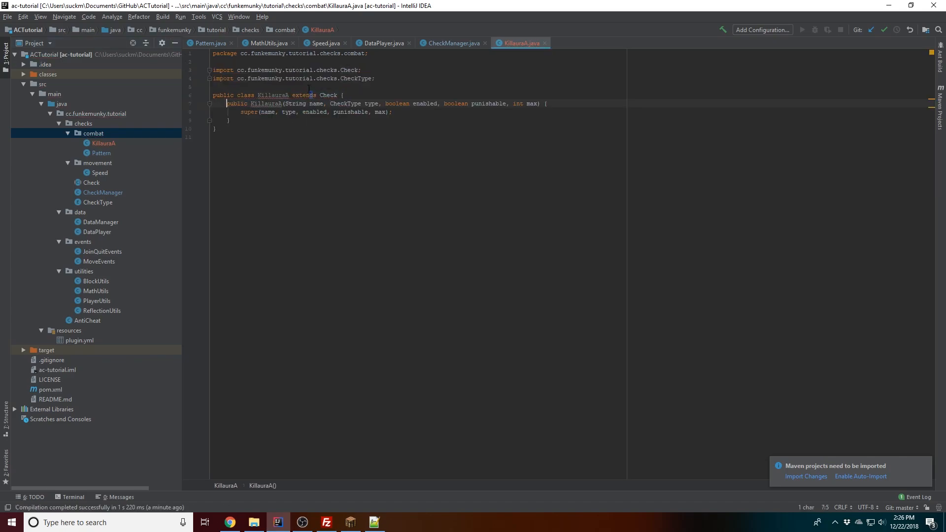
{"action": "left_click", "coordinate": [393, 112]}
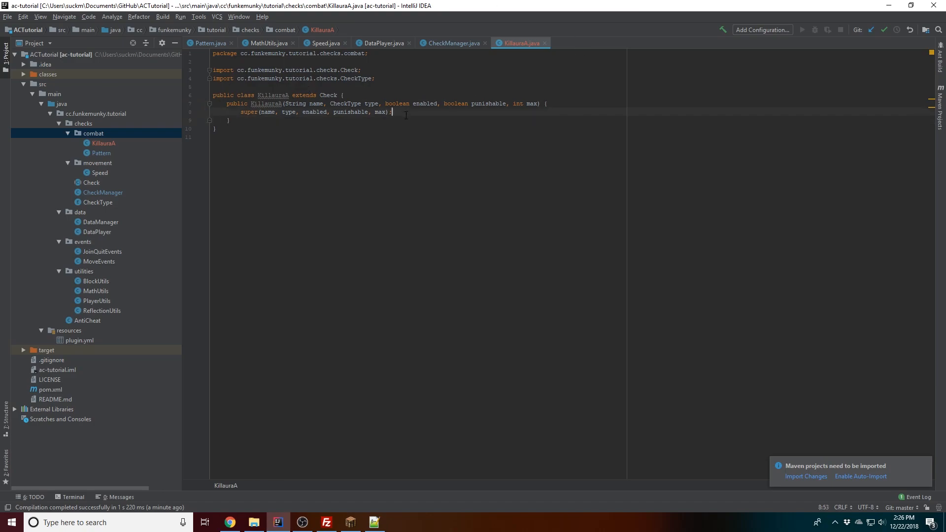
{"action": "type", "text": "ProtocolLibrary.getProtocolManager().add"}
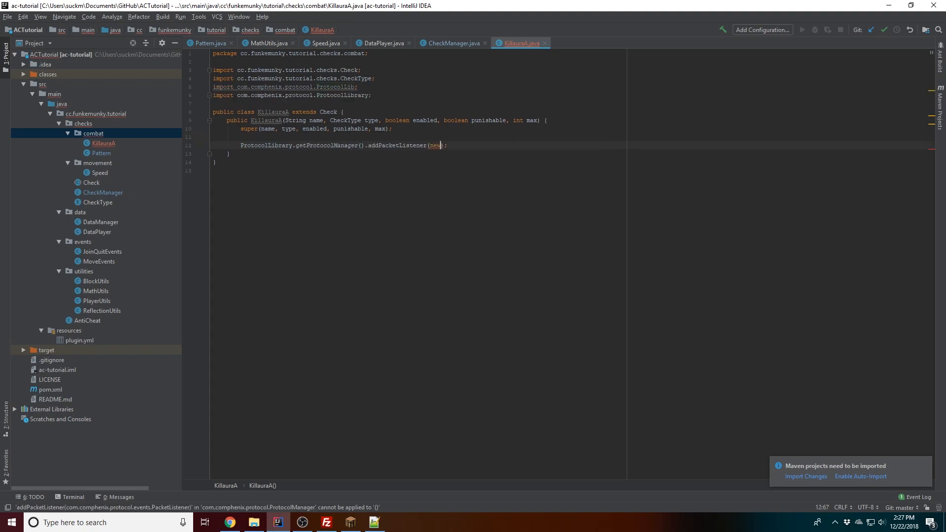
Complete new PacketAdapter with an onPacketReceiving override, passing AntiCheat.getInstance() first
{"action": "type", "text": "Pack"}
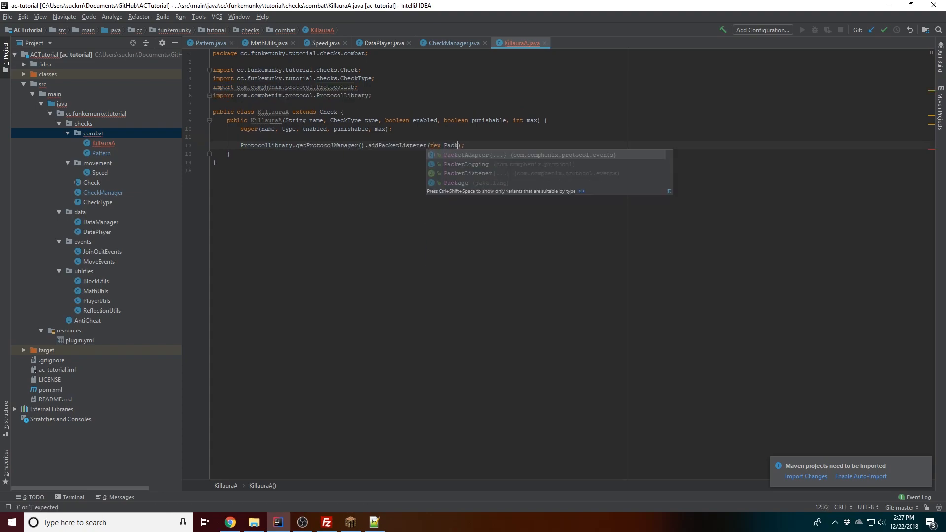
{"action": "left_click", "coordinate": [475, 154]}
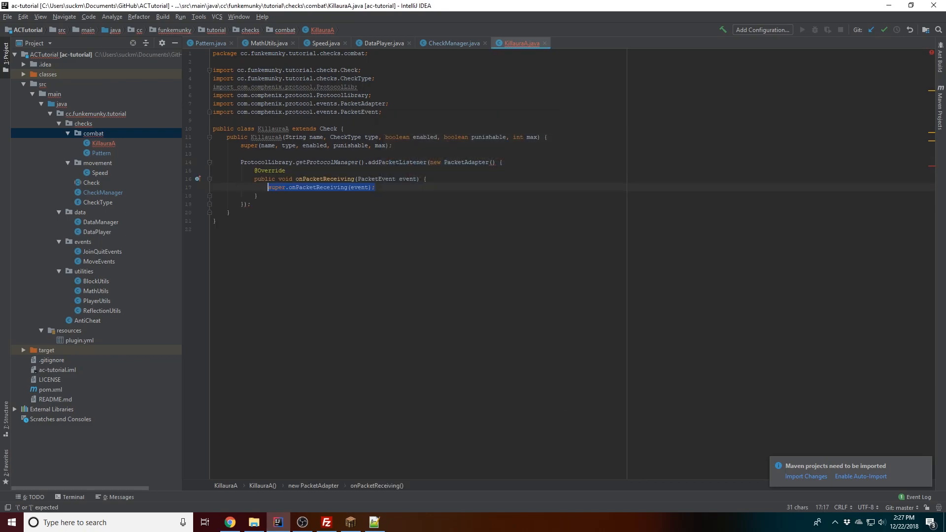
{"action": "type", "text": "Anticheat.g"}
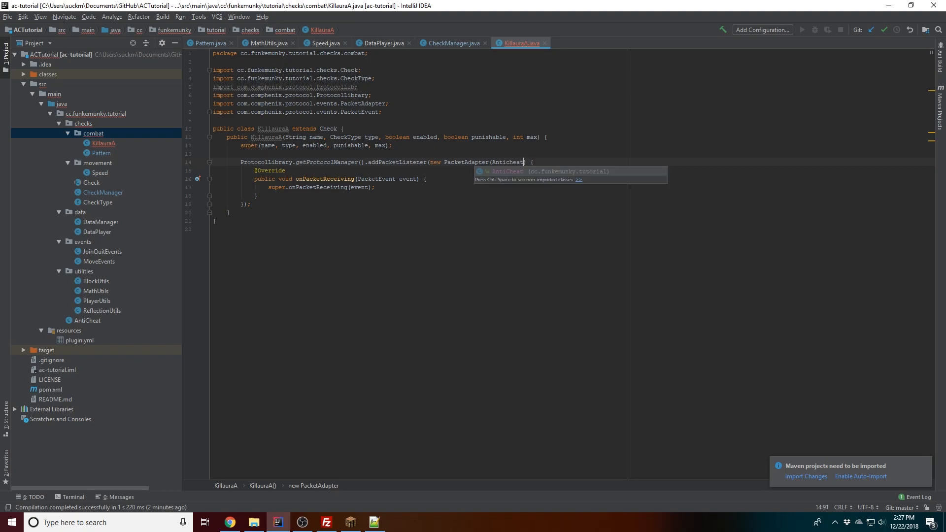
{"action": "type", "text": ".getProvidingPlug"}
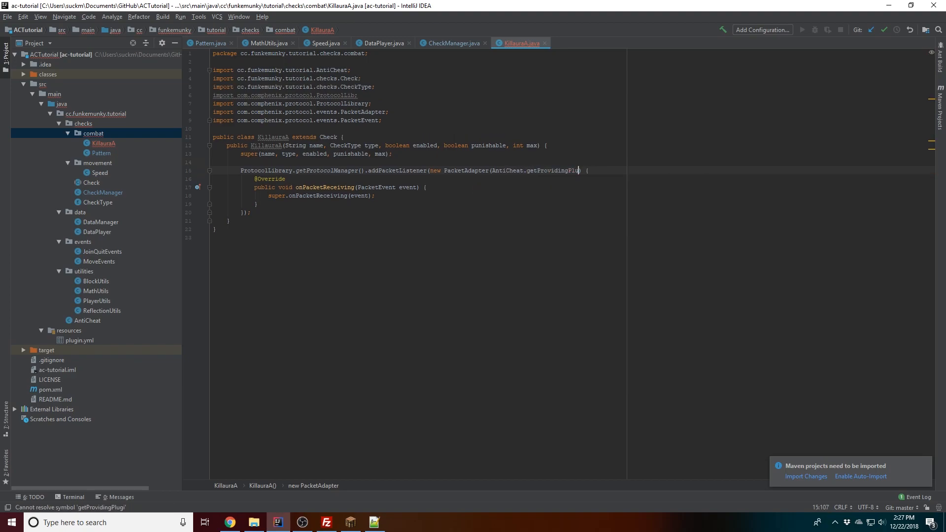
{"action": "type", "text": "getInstance(),"}
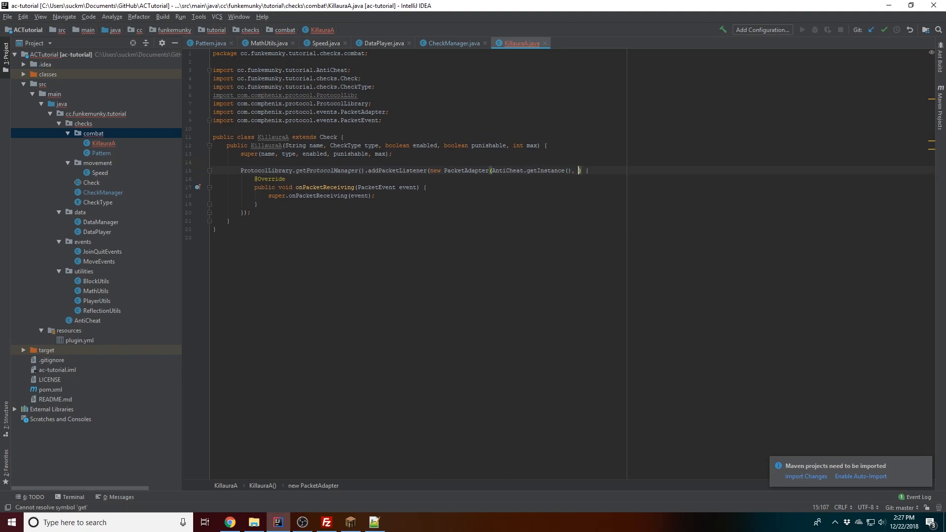
{"action": "type", "text": "Packet."}
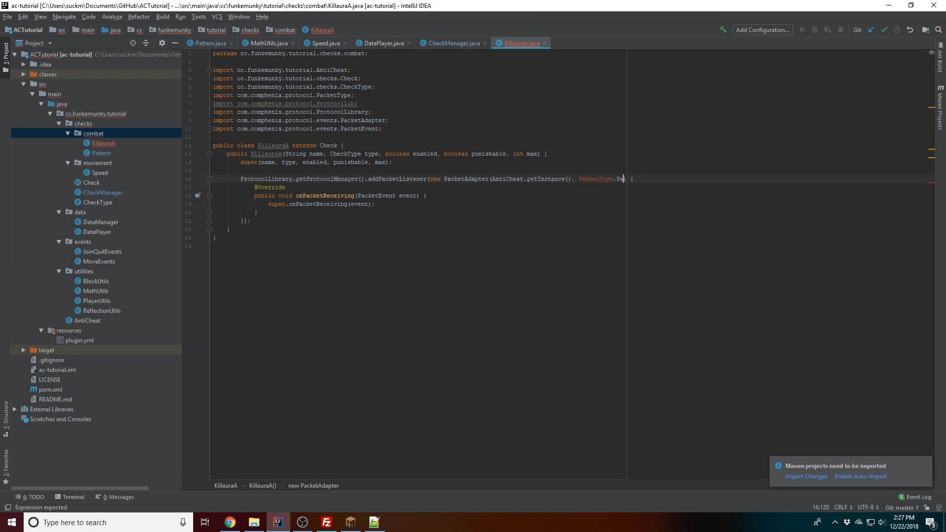
List POSITION, LOOK, POSITION_LOOK, FLYING and USE_ENTITY client packet types, one per line
{"action": "type", "text": "lay.Client."}
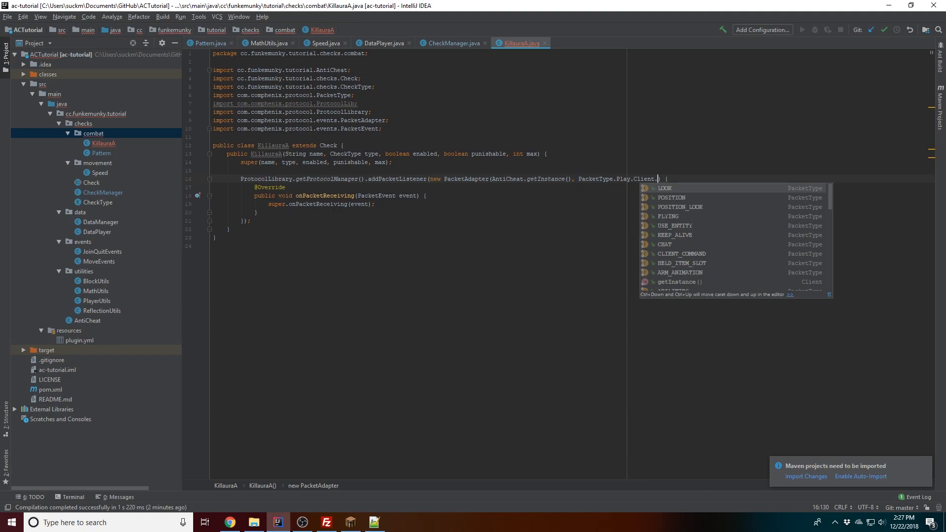
{"action": "type", "text": "POSITION, PacketType.Play.Client.LOOK,"}
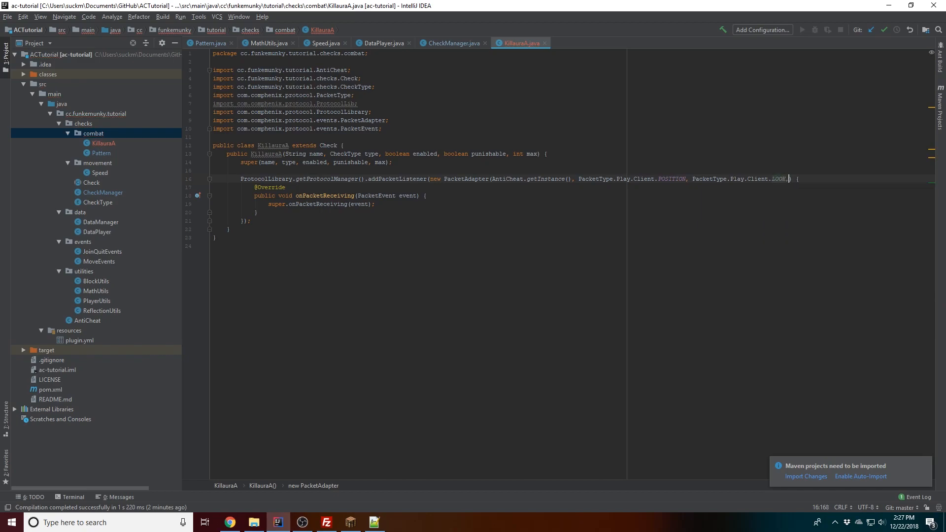
{"action": "type", "text": "PacketType.Client"}
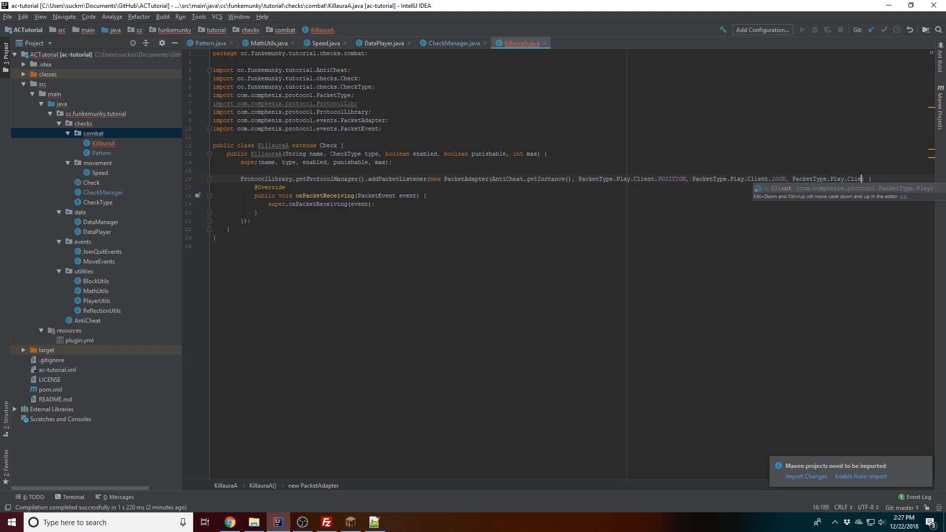
{"action": "type", "text": "PO"}
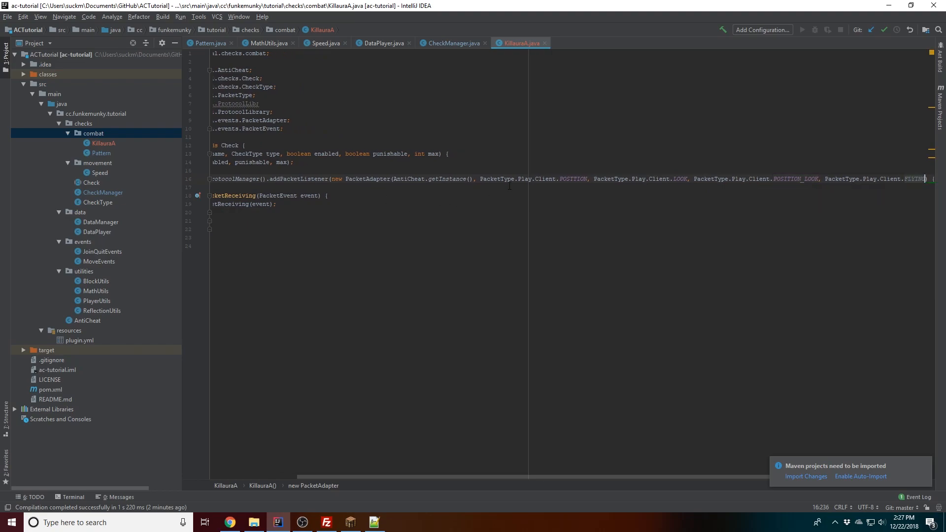
{"action": "left_click", "coordinate": [481, 178]}
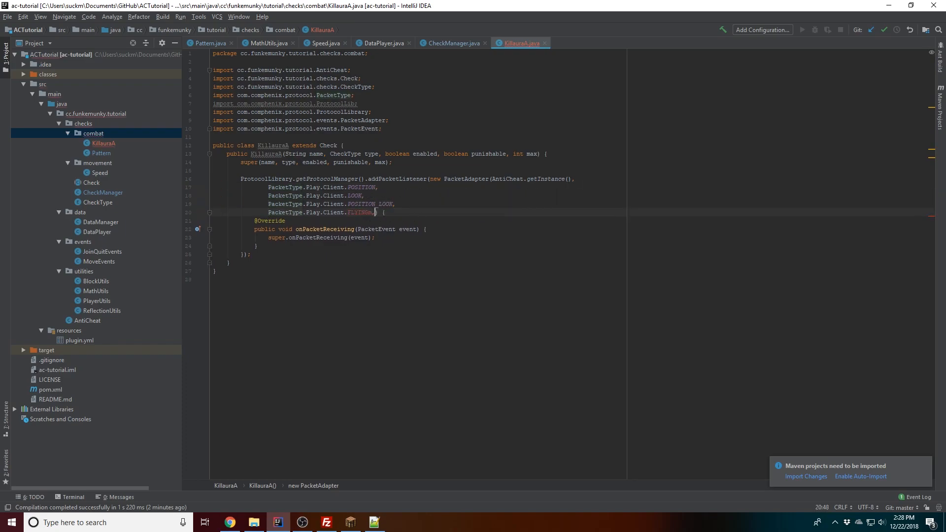
{"action": "type", "text": ", PacketType.Play.Client.USE_ENTITY"}
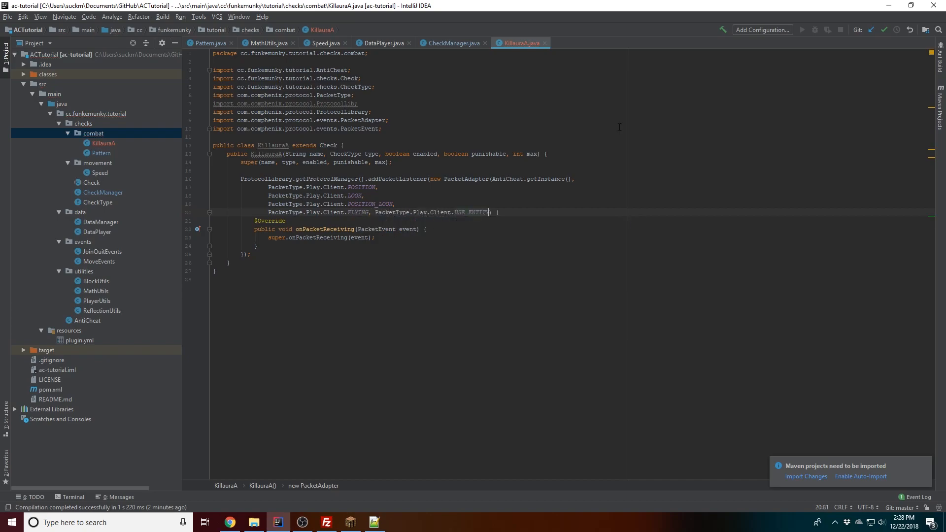
{"action": "key", "text": "Enter"}
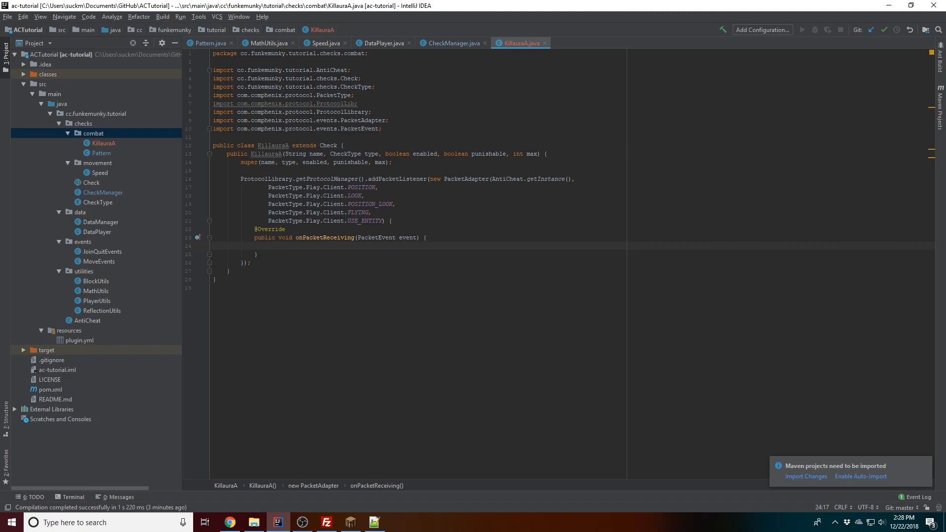
Begin an if condition comparing event.getPacketType() against a PacketType in onPacketReceiving
{"action": "type", "text": "if(en"}
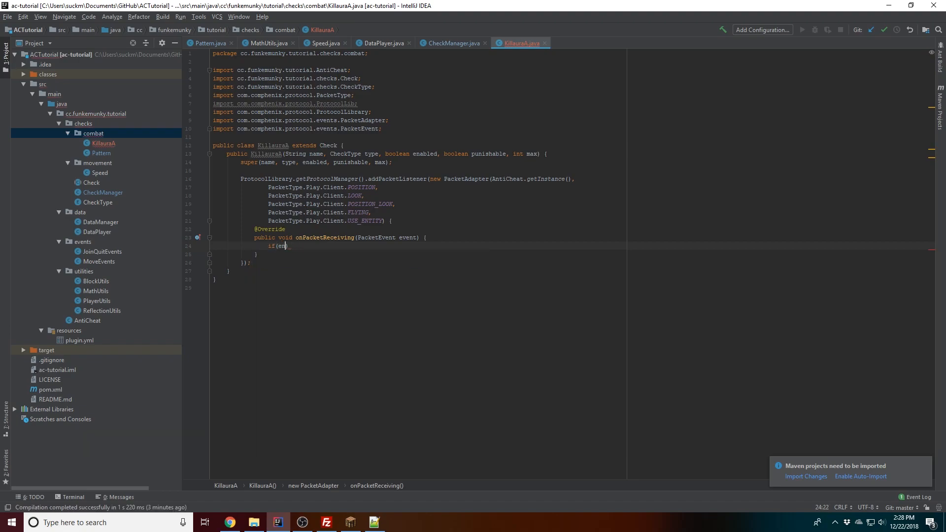
{"action": "type", "text": "event.getPacketType()/."}
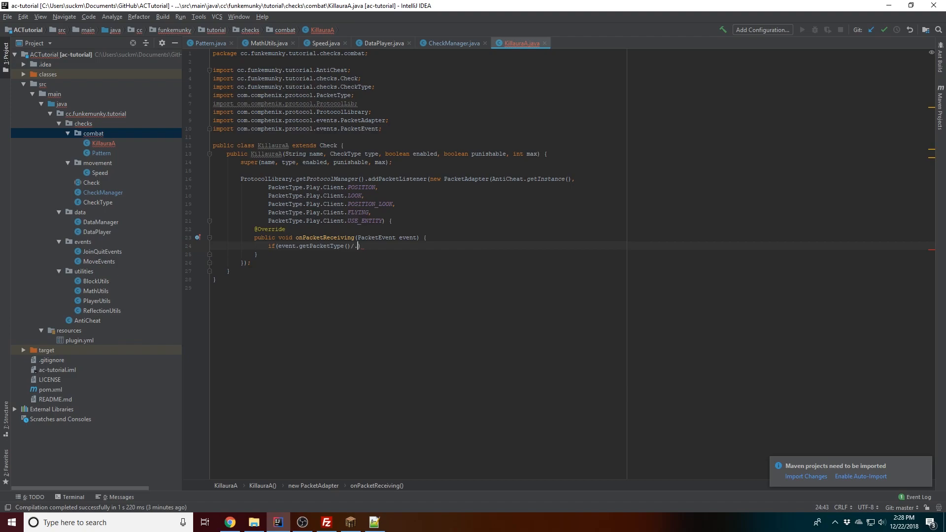
{"action": "type", "text": "."}
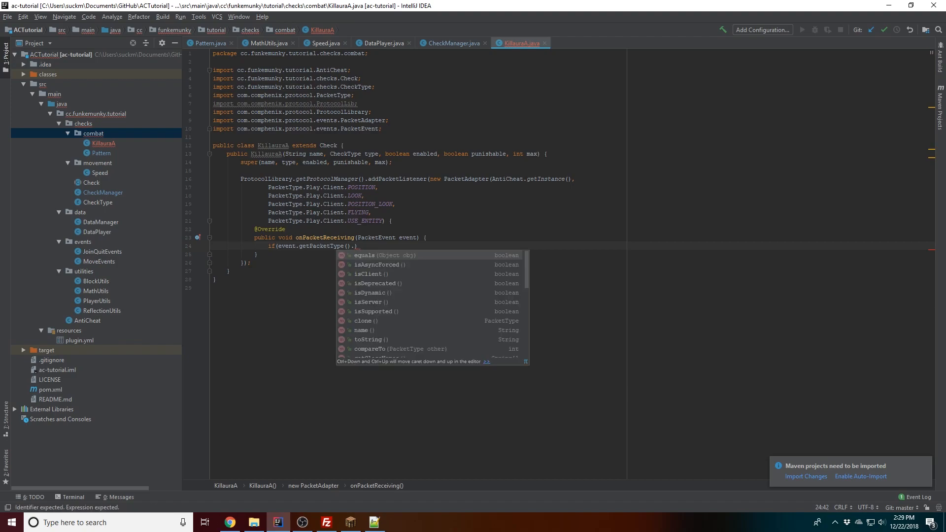
{"action": "type", "text": "equals(Packet."}
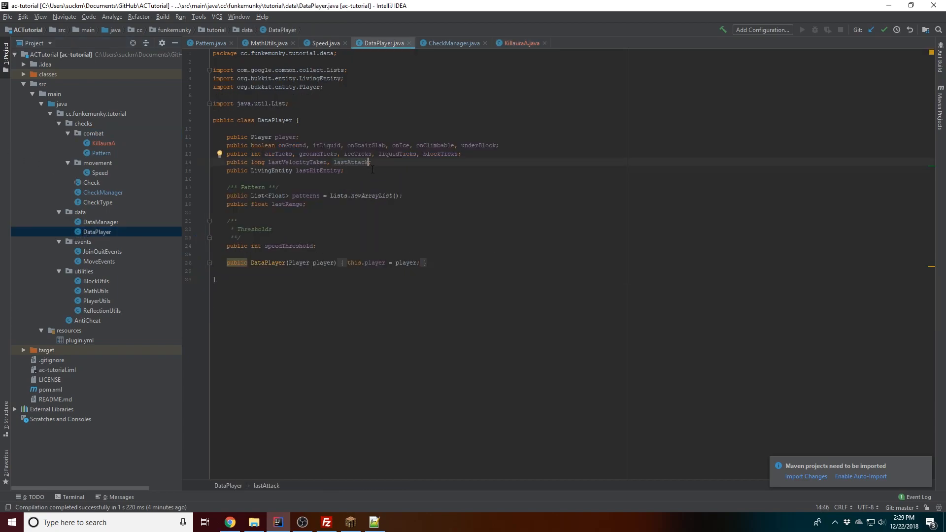
Append lastFlying to DataPlayer's long field declaration and return to KillauraA
{"action": "type", "text": ", lastFlying"}
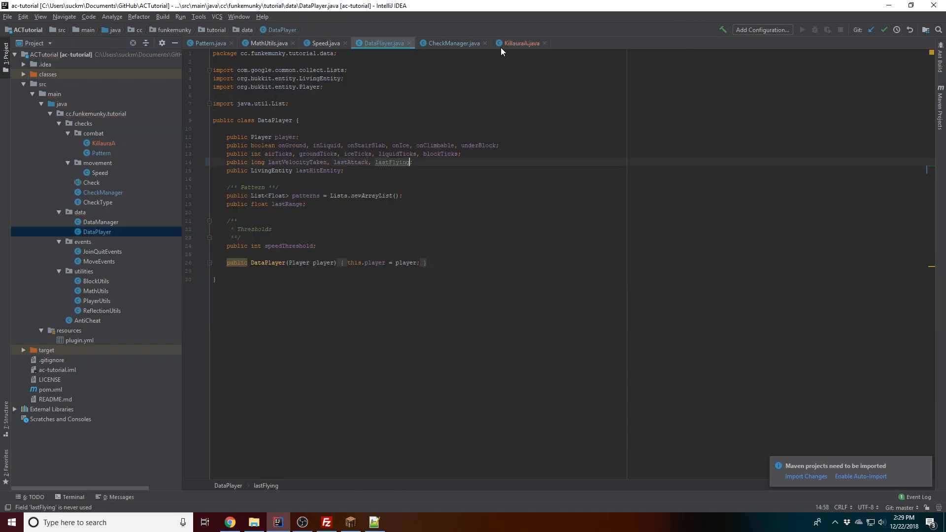
{"action": "left_click", "coordinate": [519, 43]}
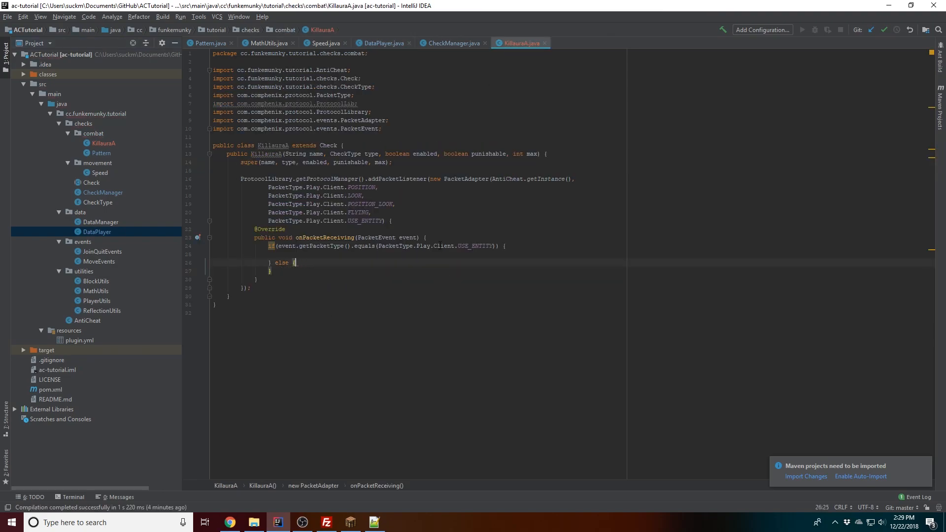
Get the player's DataPlayer from AntiCheat's data manager and set lastFlying to the current time
{"action": "type", "text": "DataPlayer ="}
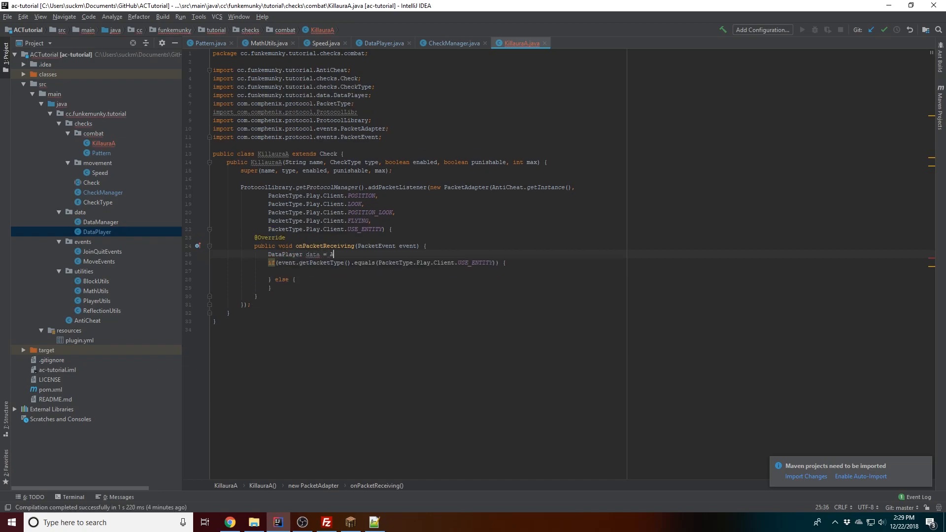
{"action": "type", "text": "AntiCheat.getInstance().getDataManager().getDataPlayer(event.getPlayer());"}
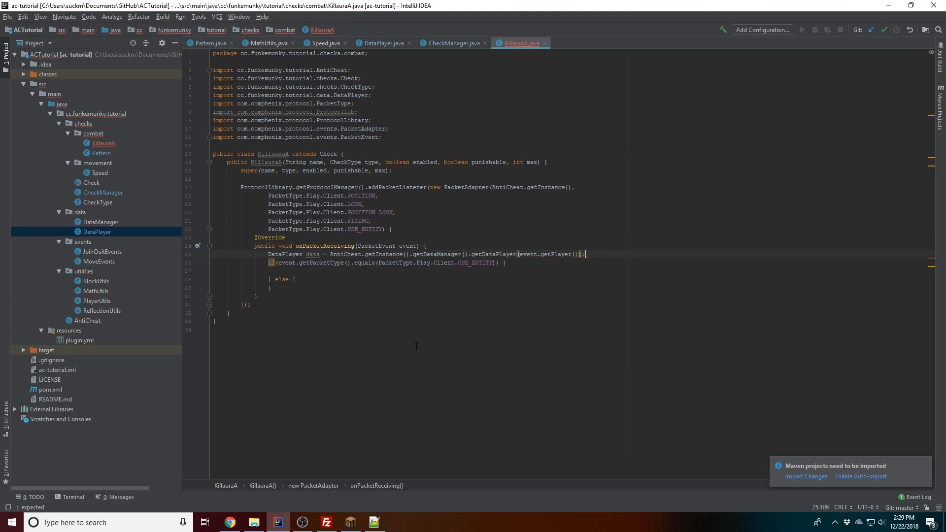
{"action": "type", "text": "data.lastFlying = System.currentTimeMillis();"}
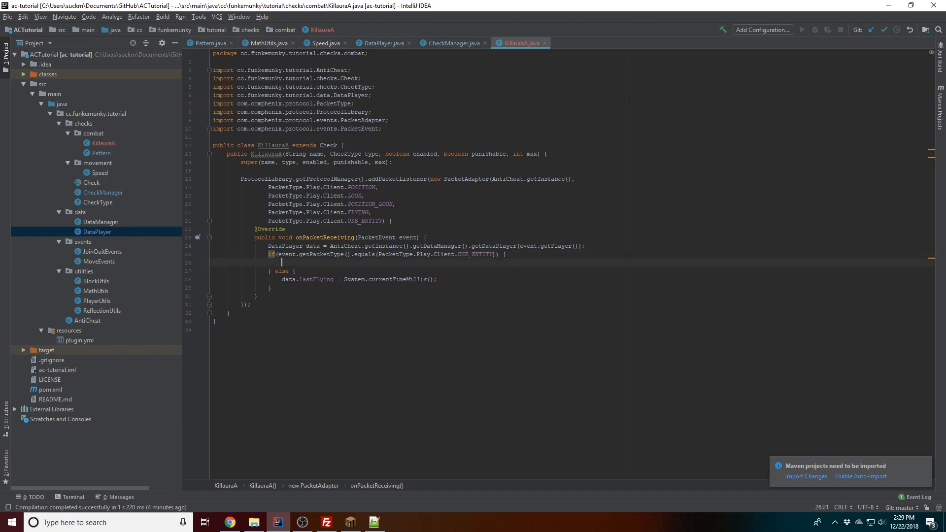
In the USE_ENTITY branch, flag data.player with 'sent flying packet too late.' when lastFlying < 5
{"action": "type", "text": "if ("}
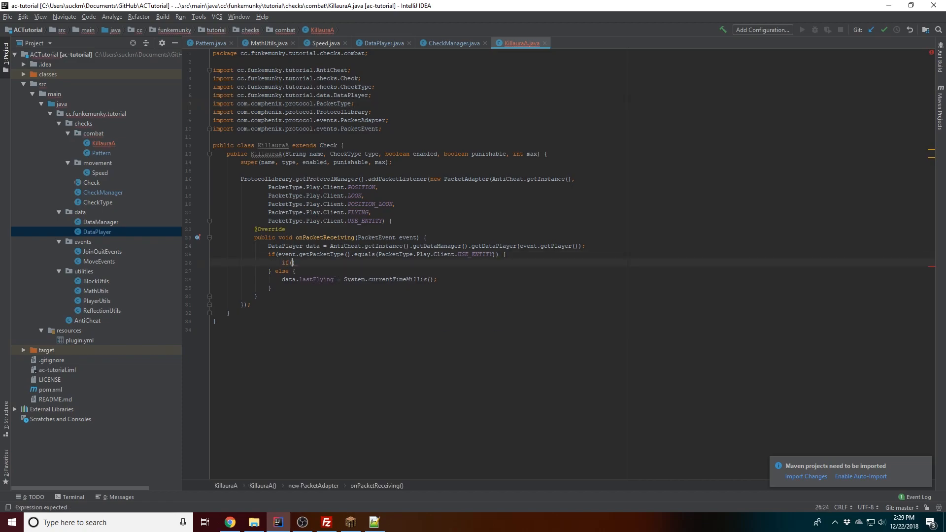
{"action": "type", "text": "data.lastflying < 5"}
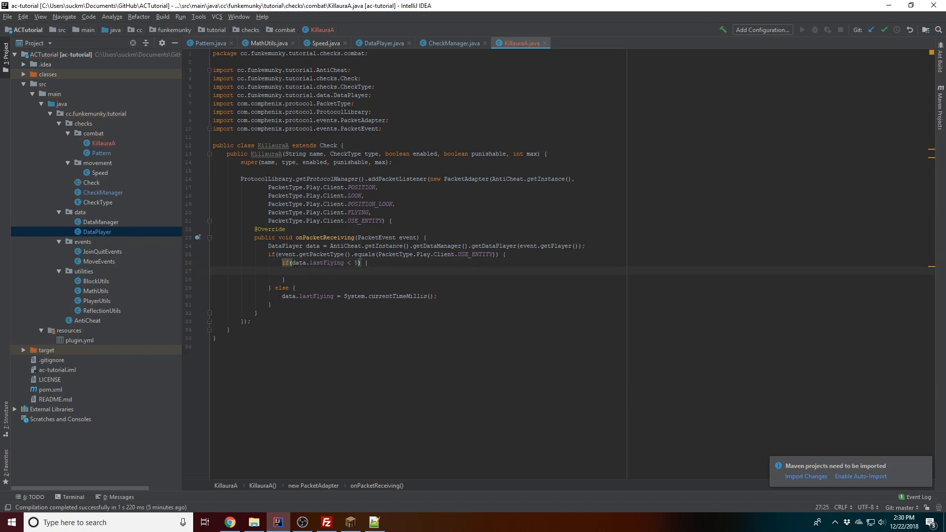
{"action": "type", "text": "flag"}
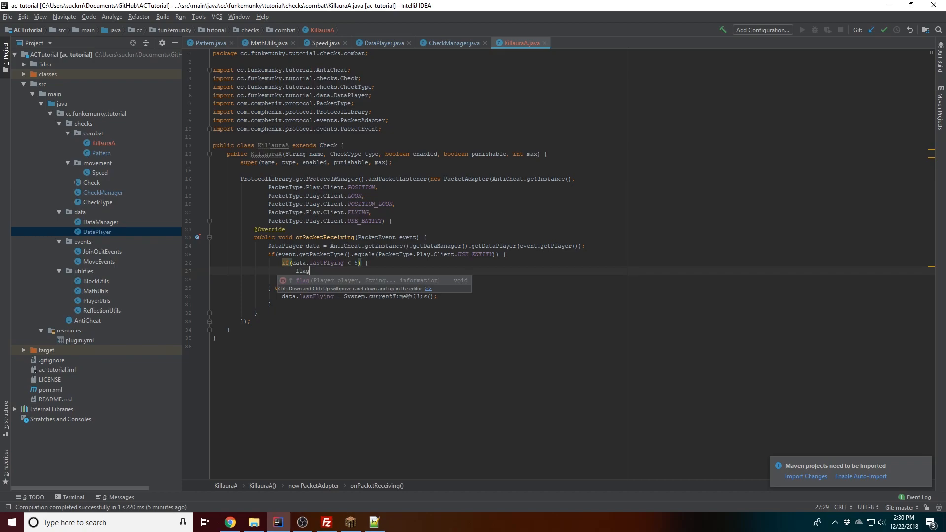
{"action": "type", "text": "(data.player, \"sent \");"}
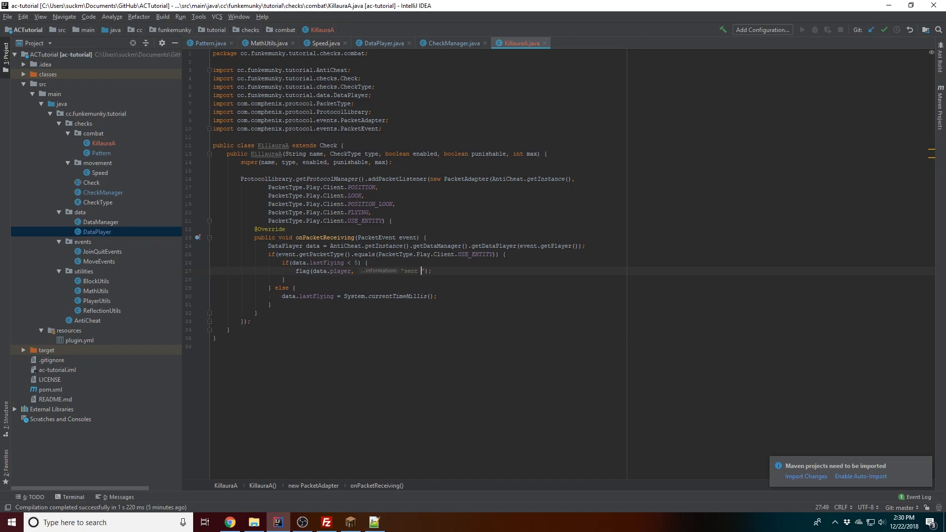
{"action": "type", "text": "flying packet too late."}
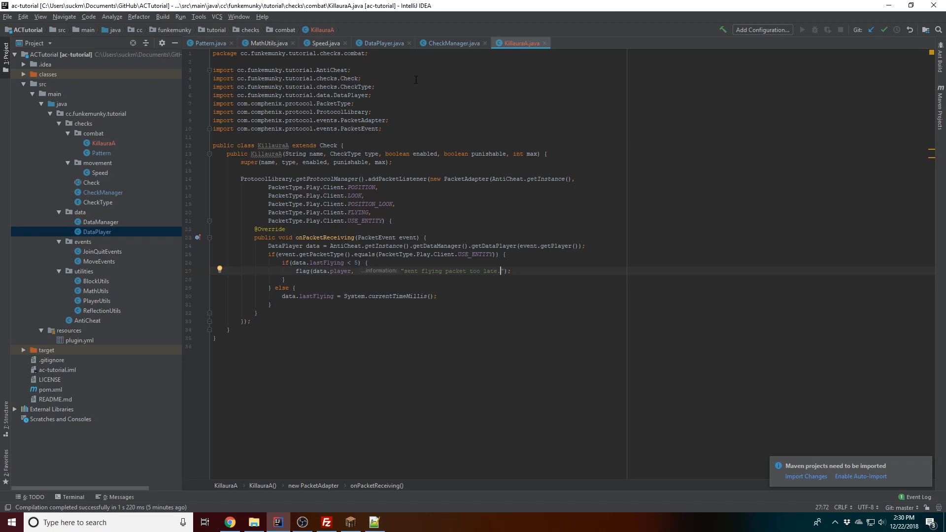
{"action": "mouse_move", "coordinate": [94, 218]}
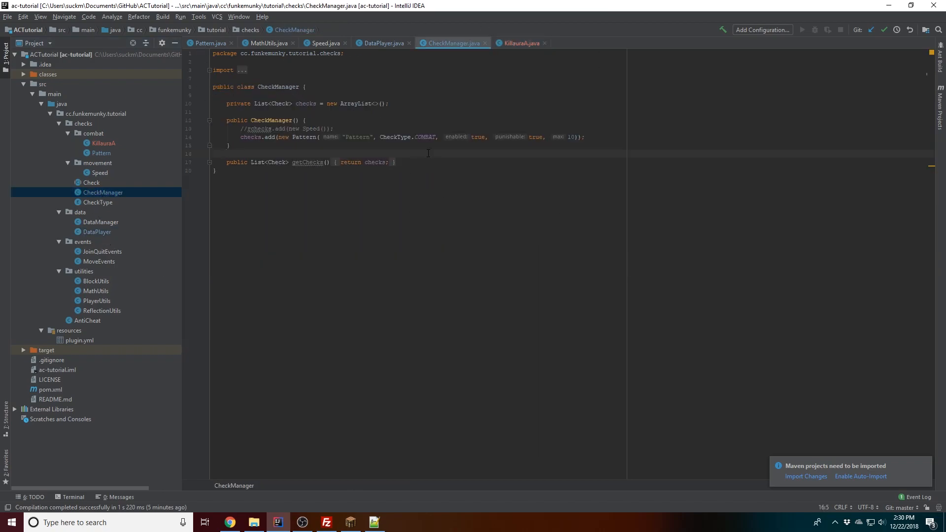
Add checks.add(new KillauraA(...)) to the CheckManager constructor via autocomplete
{"action": "type", "text": "checjks"}
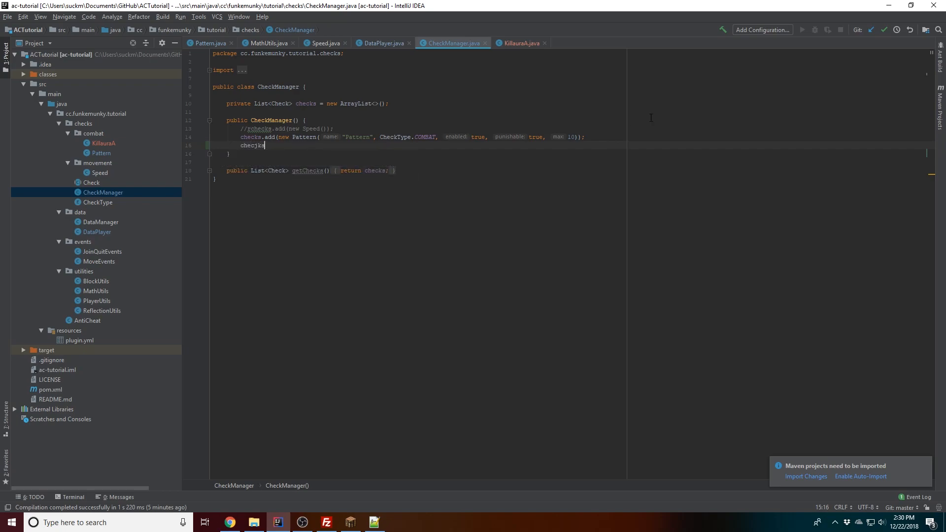
{"action": "key", "text": "BackSpace"}
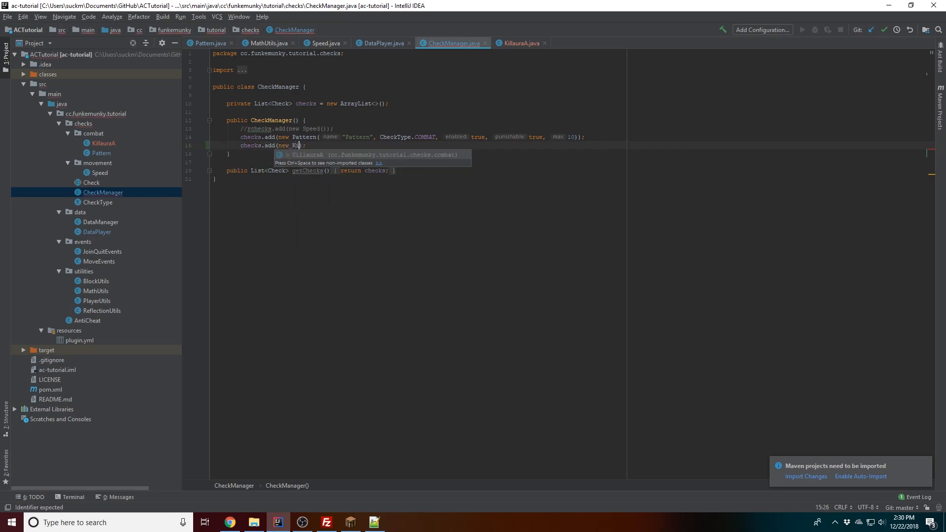
{"action": "type", "text": "llauraA"}
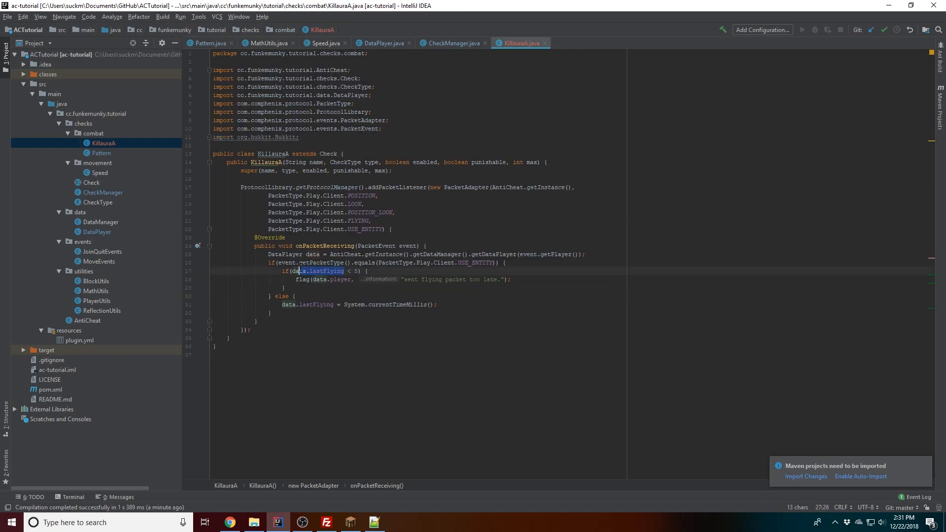
Change the flag condition to System.currentTimeMillis() - data.lastFlying < 5
{"action": "type", "text": "MathUtils."}
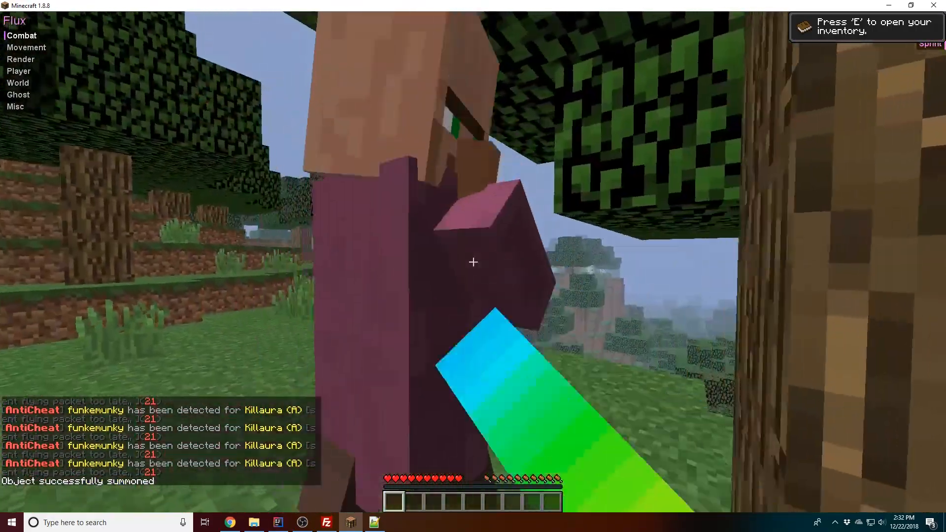
After Killaura (A) alerts fill the chat, switch back to IntelliJ IDEA
{"action": "left_click", "coordinate": [277, 523]}
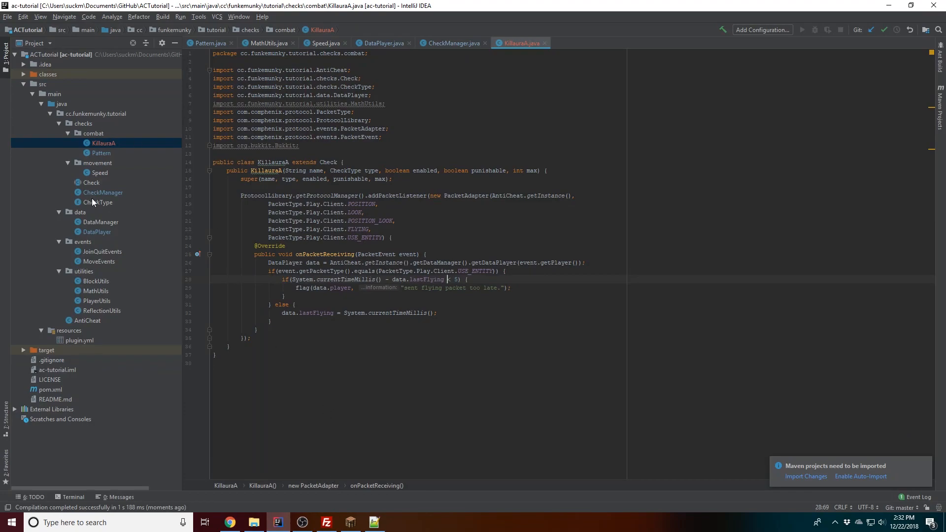
Add a killauraAVerbose int field to DataPlayer's int declaration
{"action": "left_click", "coordinate": [97, 232]}
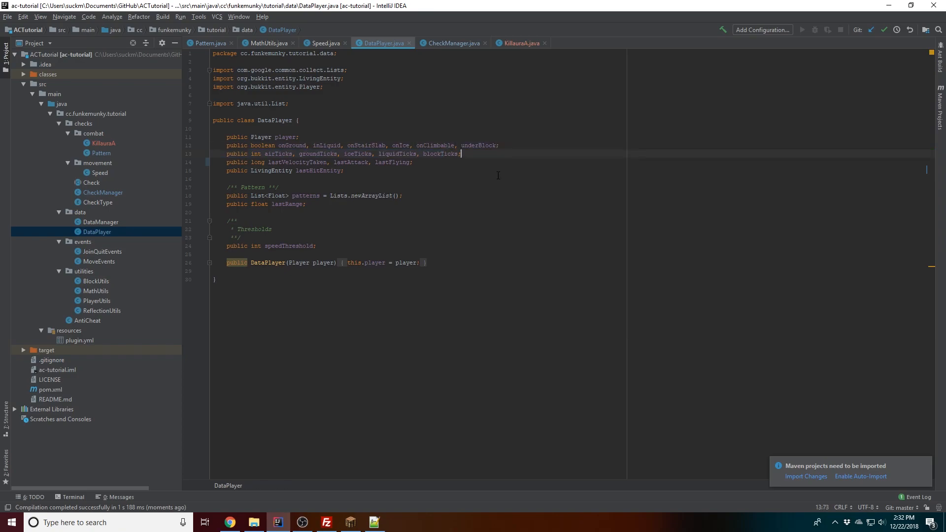
{"action": "type", "text": ","}
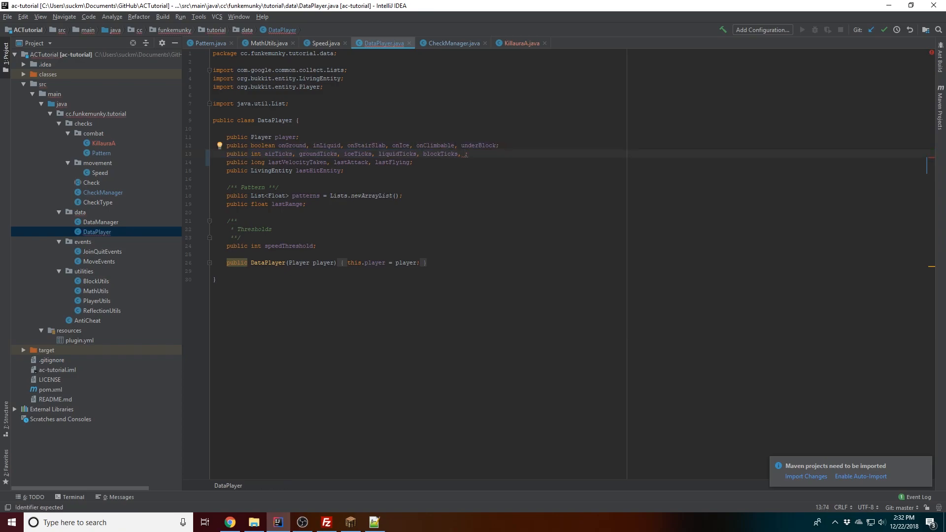
{"action": "type", "text": "killauraAVerbose)"}
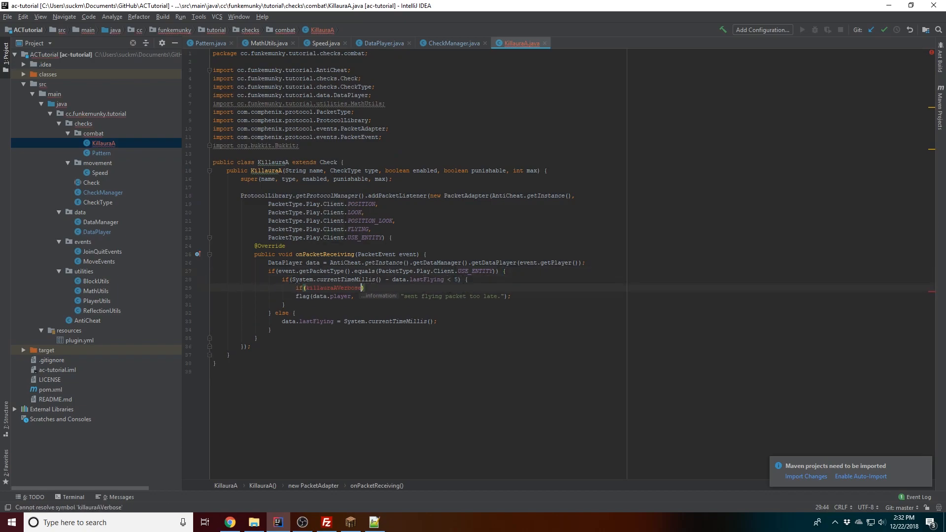
Flag only when data.killauraAVerbose++ exceeds 10; otherwise reset data.killauraAVerbose to 0
{"action": "type", "text": "data.killauraAVerbose++ > 10"}
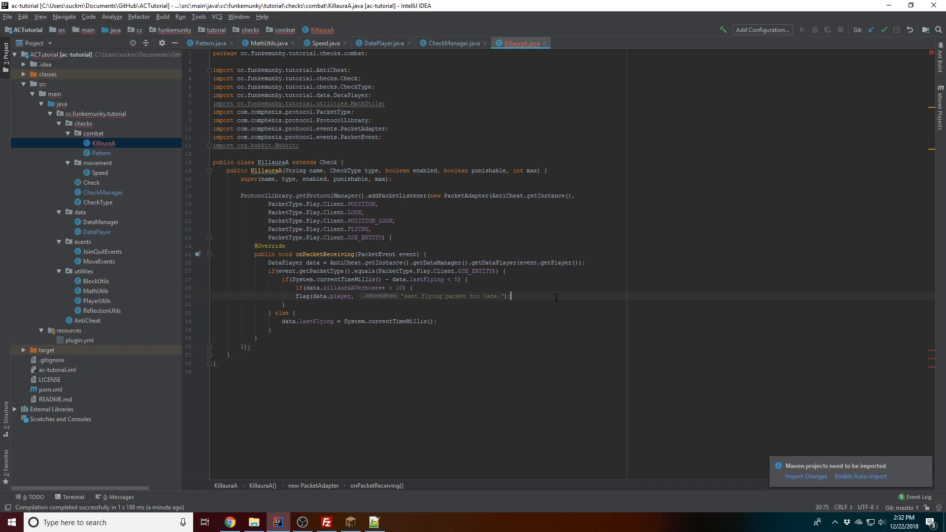
{"action": "key", "text": "enter"}
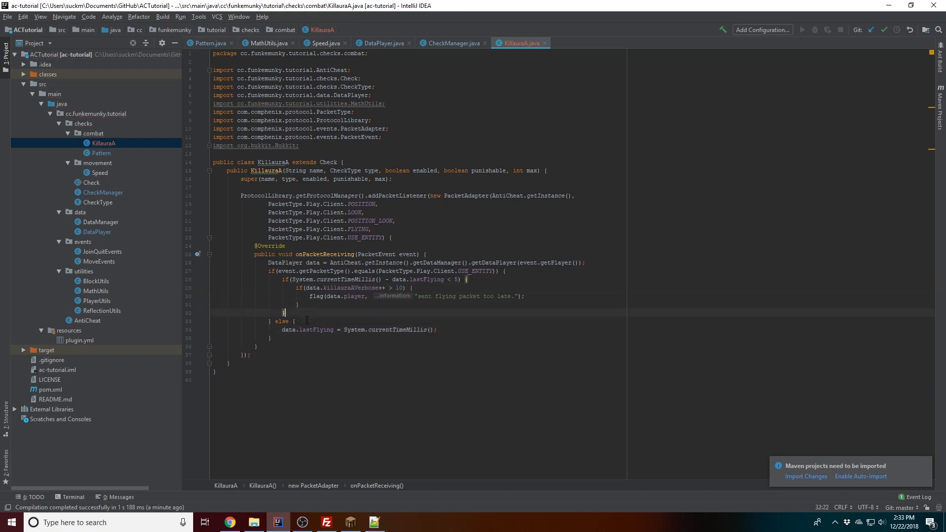
{"action": "type", "text": "{"}
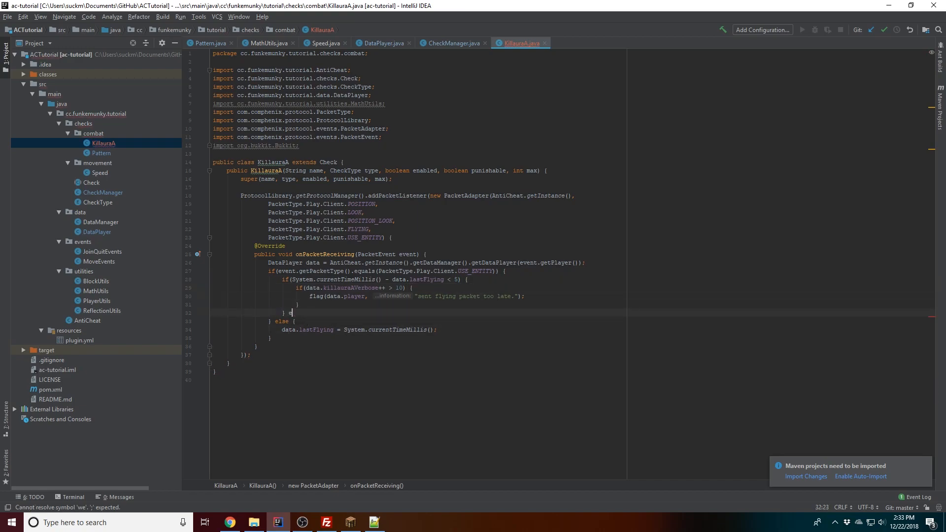
{"action": "type", "text": "data."}
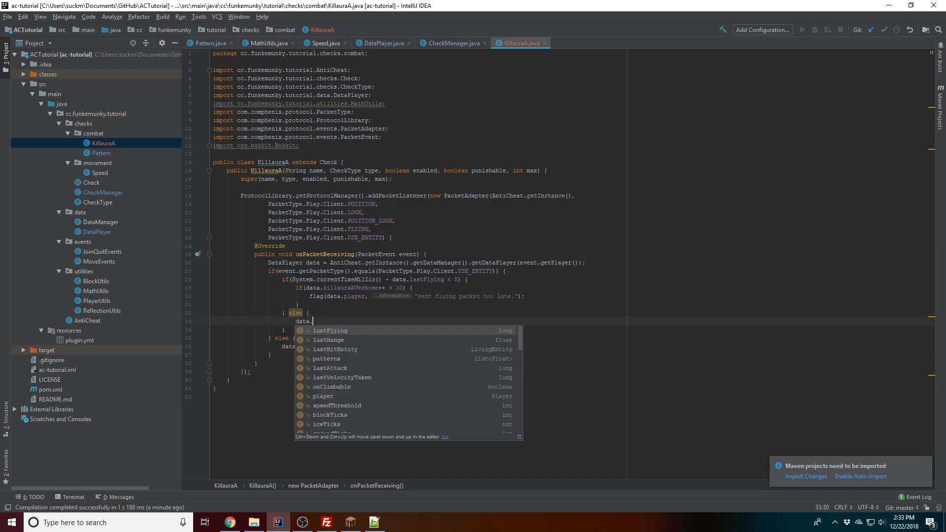
{"action": "type", "text": "killauraAVerbose = 0;"}
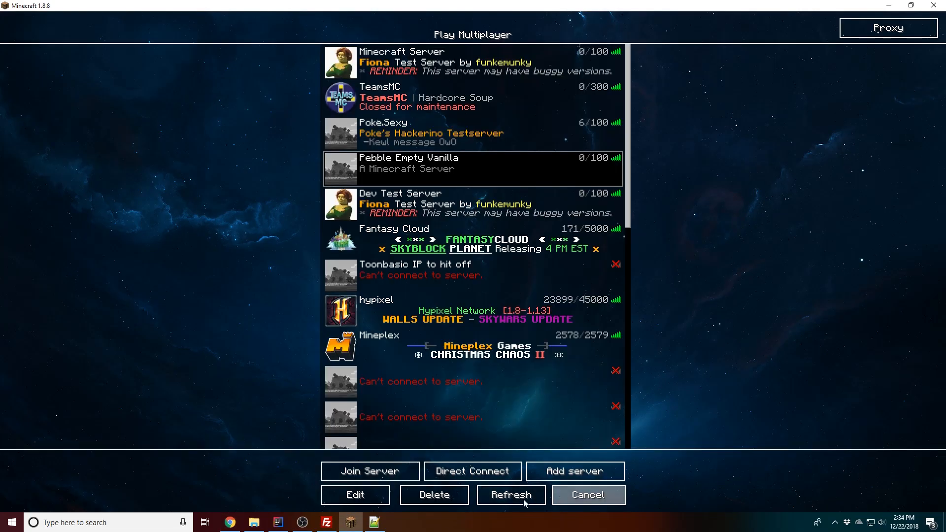
Refresh the Play Multiplayer server list to reload server statuses
{"action": "left_click", "coordinate": [510, 495]}
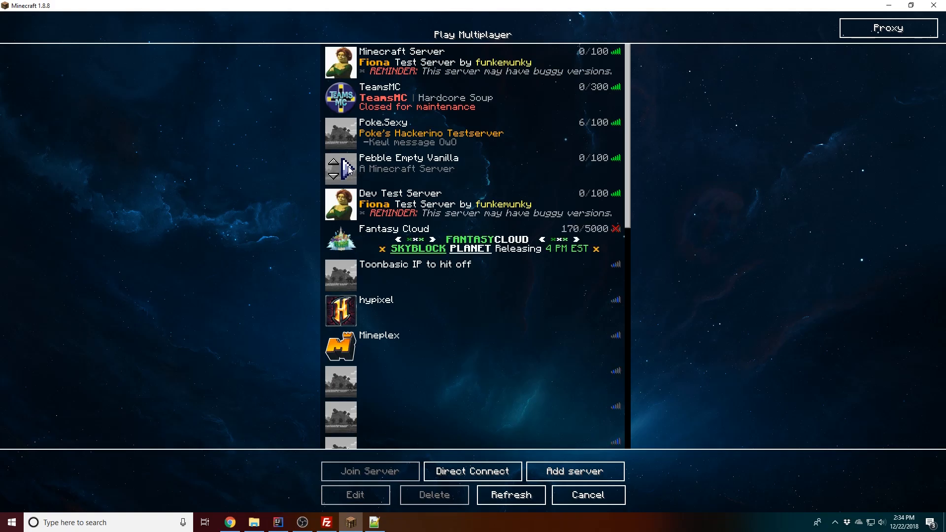